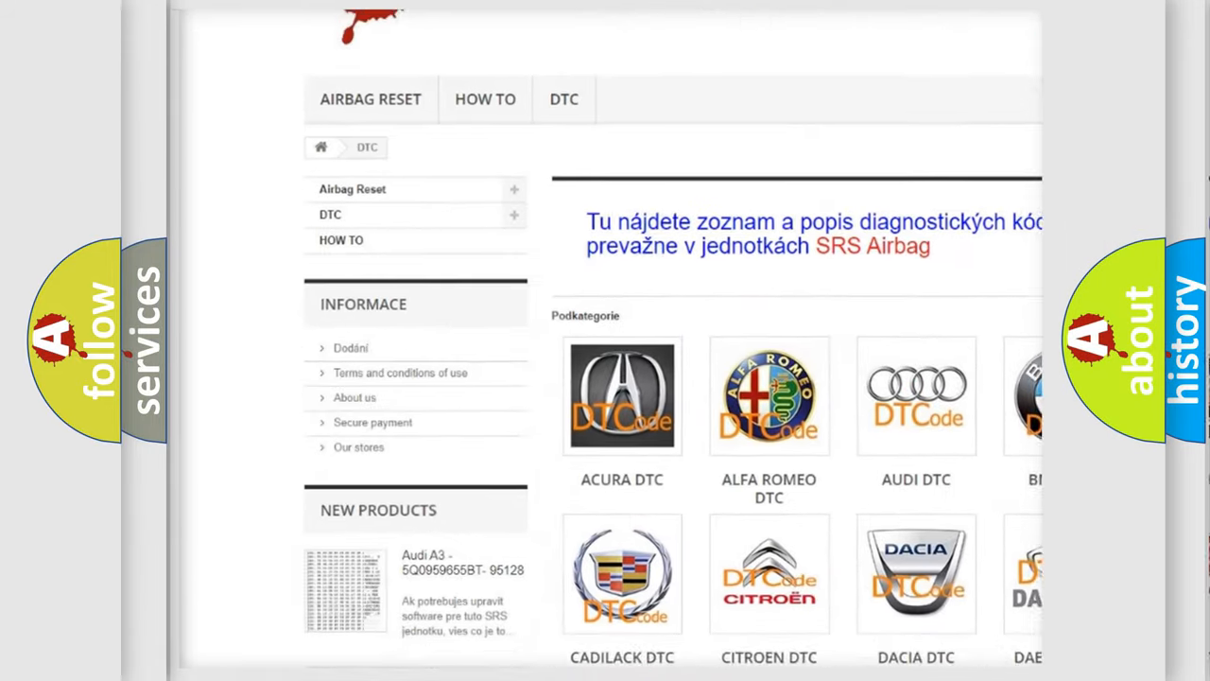
pyautogui.scroll(-3)
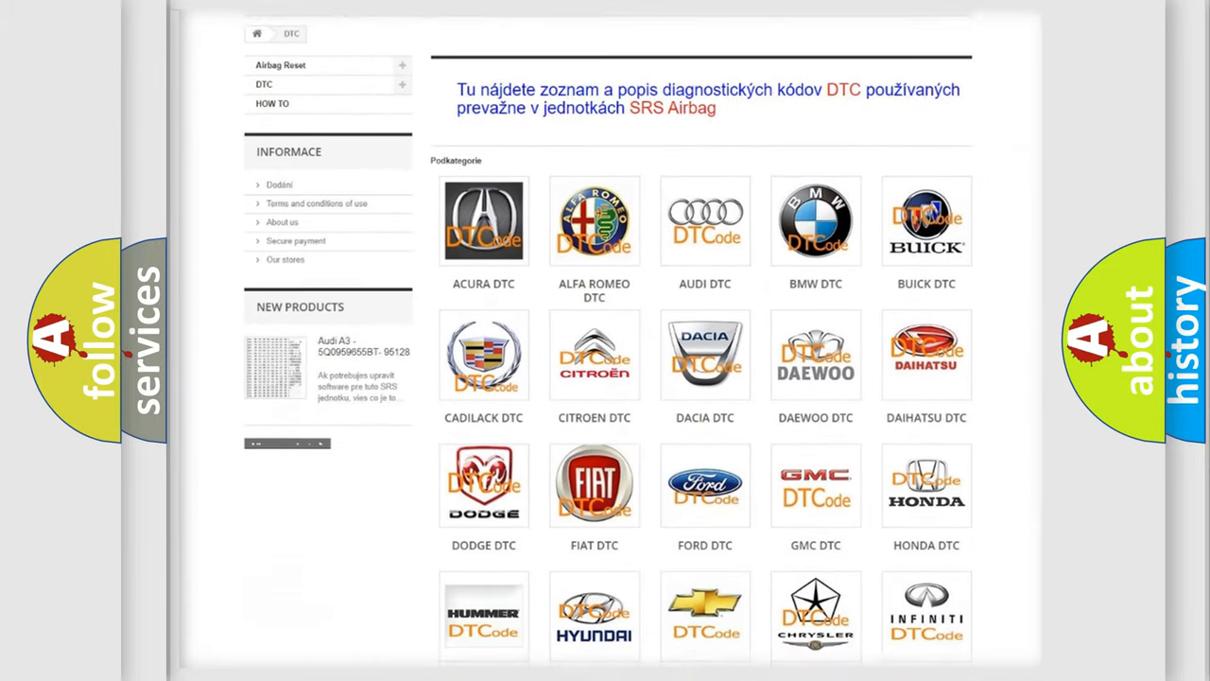
pyautogui.scroll(-3)
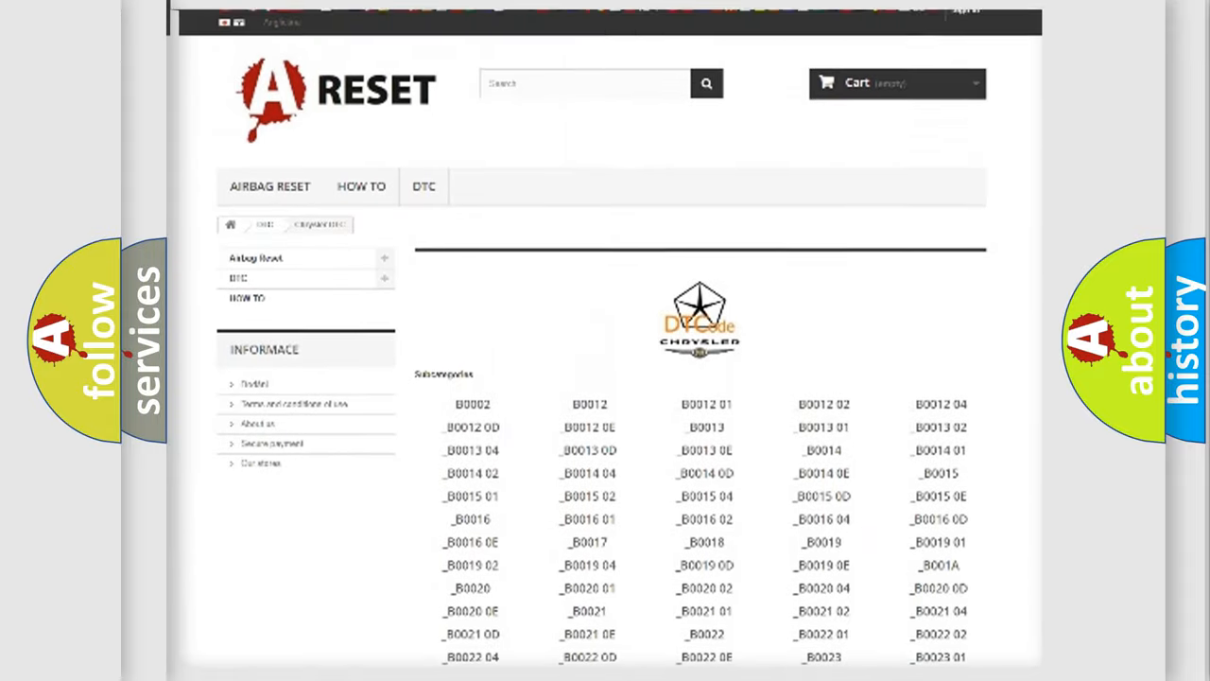
pyautogui.scroll(3)
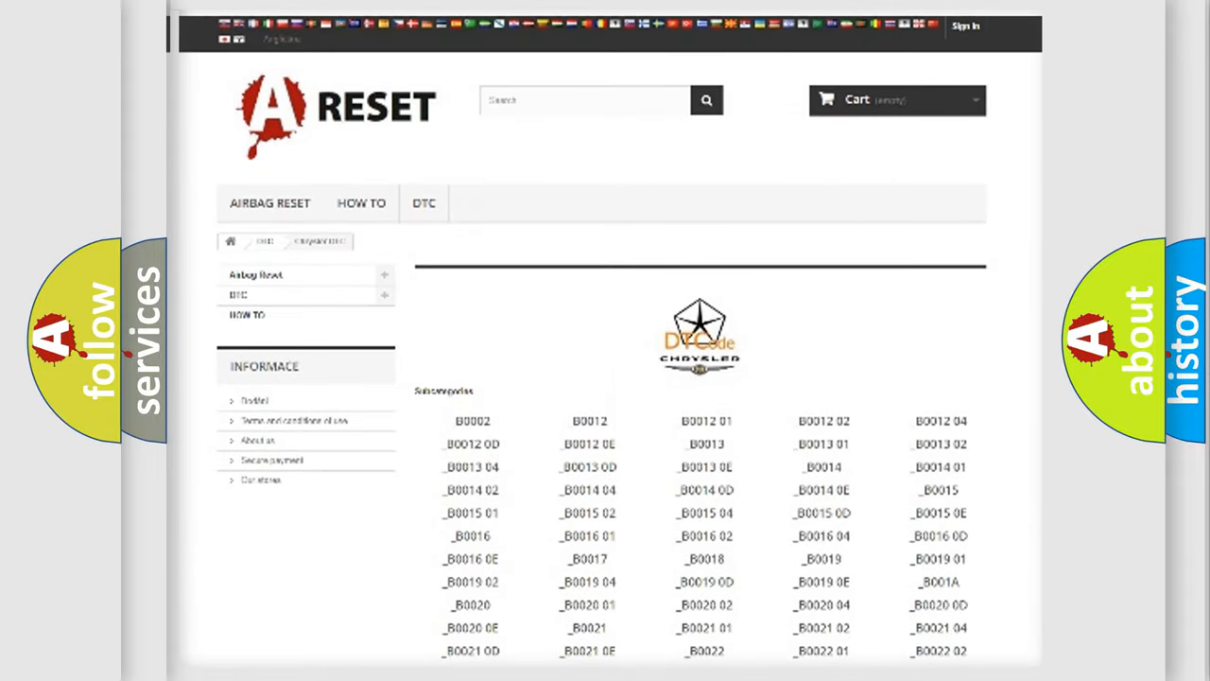